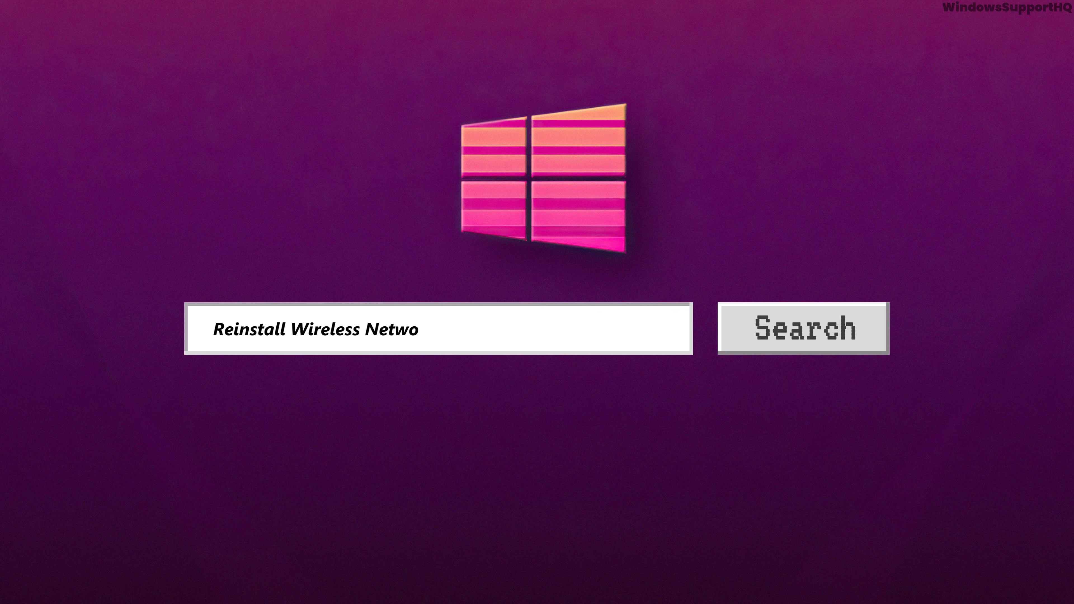
# Enter the title text 'rk Adapter in Windows 11/' on the intro card before starting in Device Manager
pyautogui.write('rk Adapter in Windows 11/')
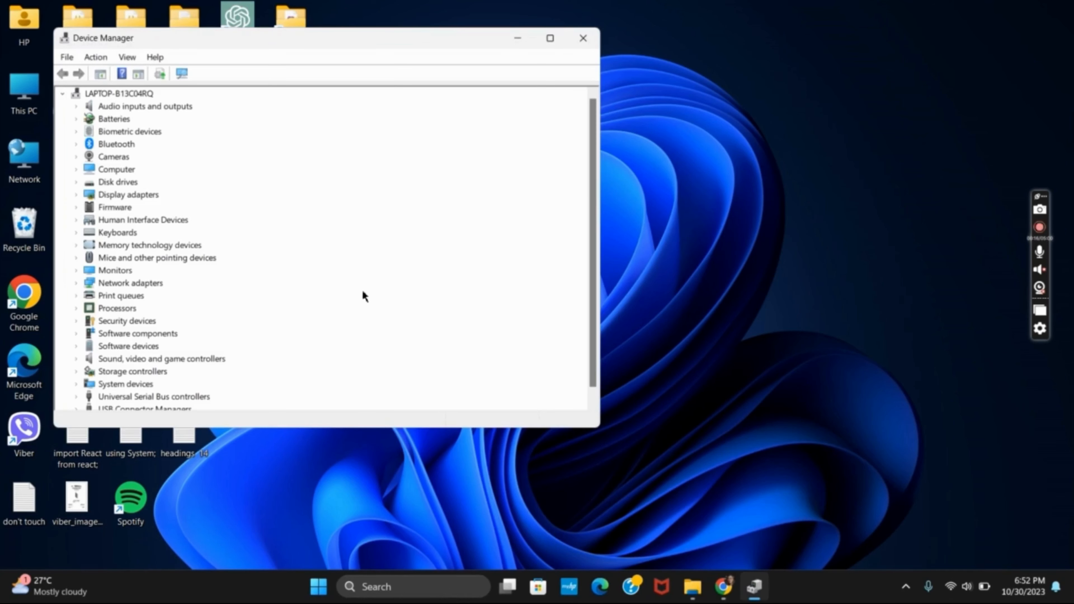
# Maximize the window and expand Network adapters to reveal the Realtek RTL8822CE 802.11ac PCIe Adapter
pyautogui.click(549, 37)
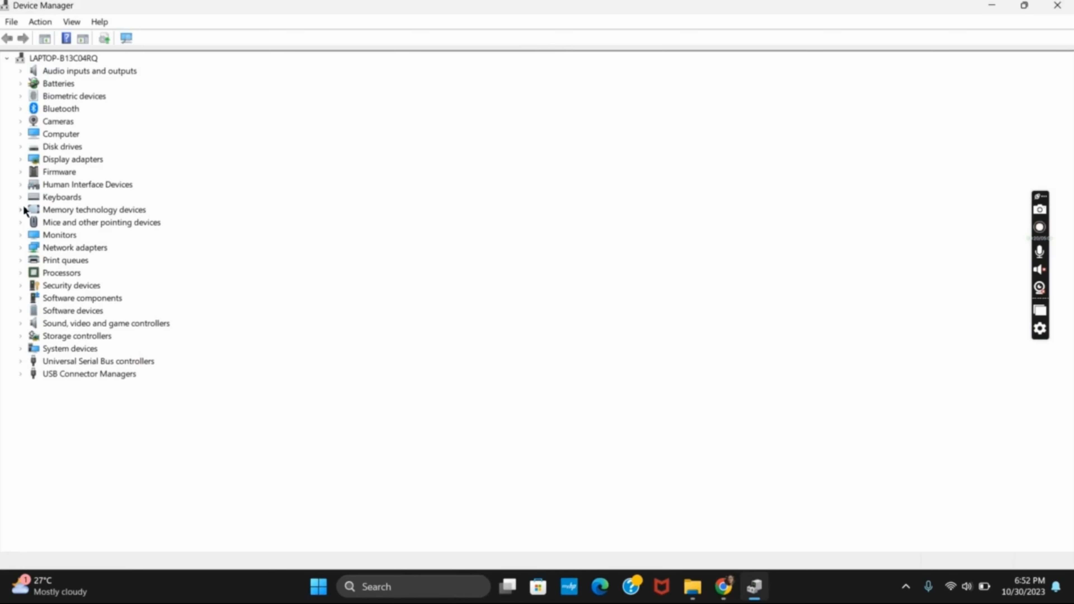
pyautogui.click(21, 248)
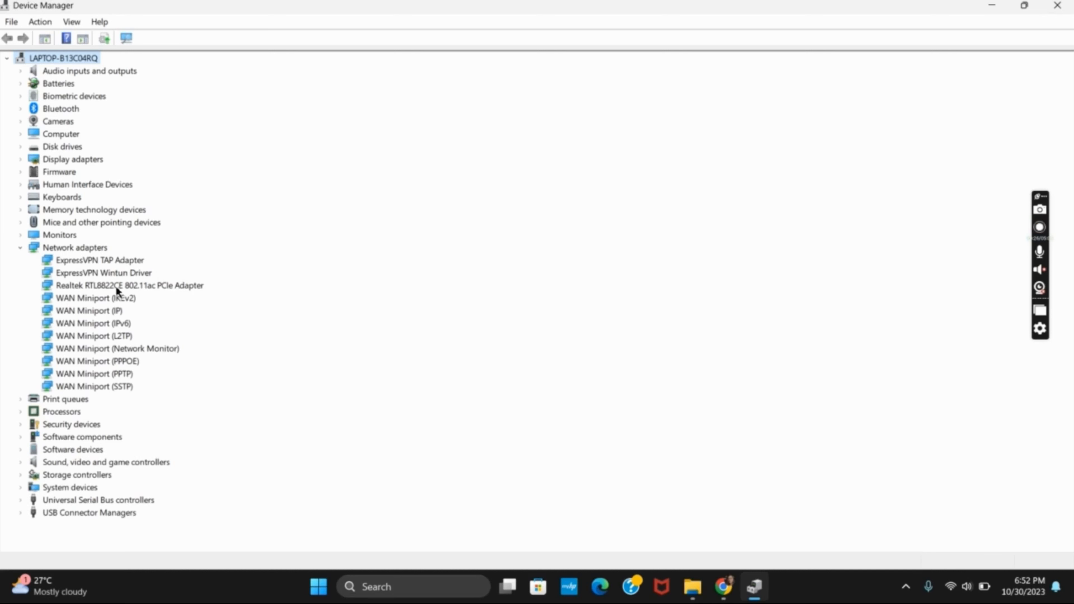
# Begin uninstalling the Realtek RTL8822CE adapter with 'Attempt to remove the driver for this device' checked
pyautogui.rightClick(128, 285)
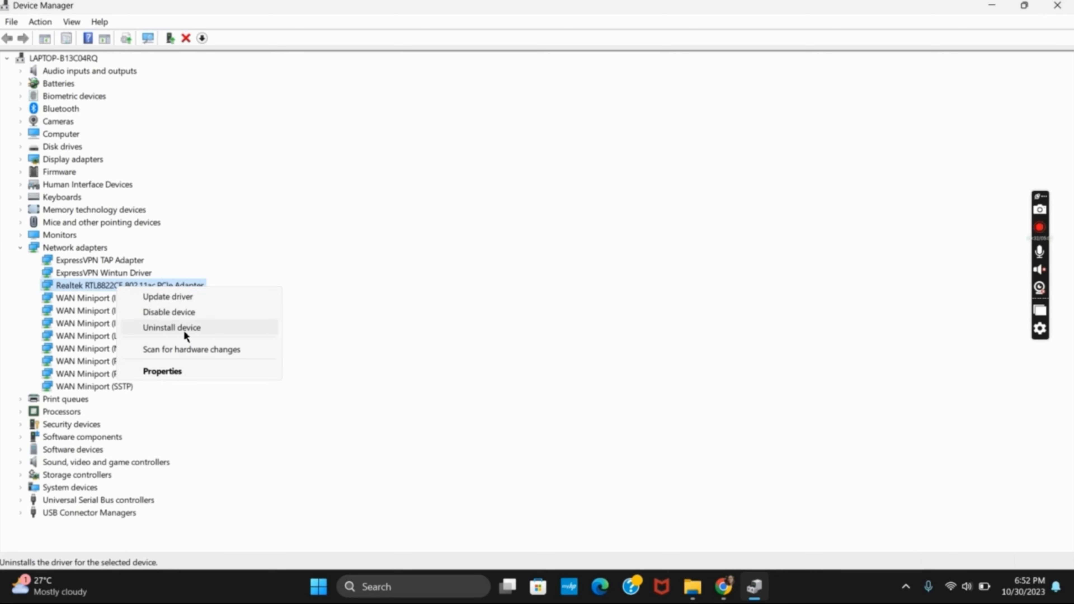
pyautogui.click(172, 327)
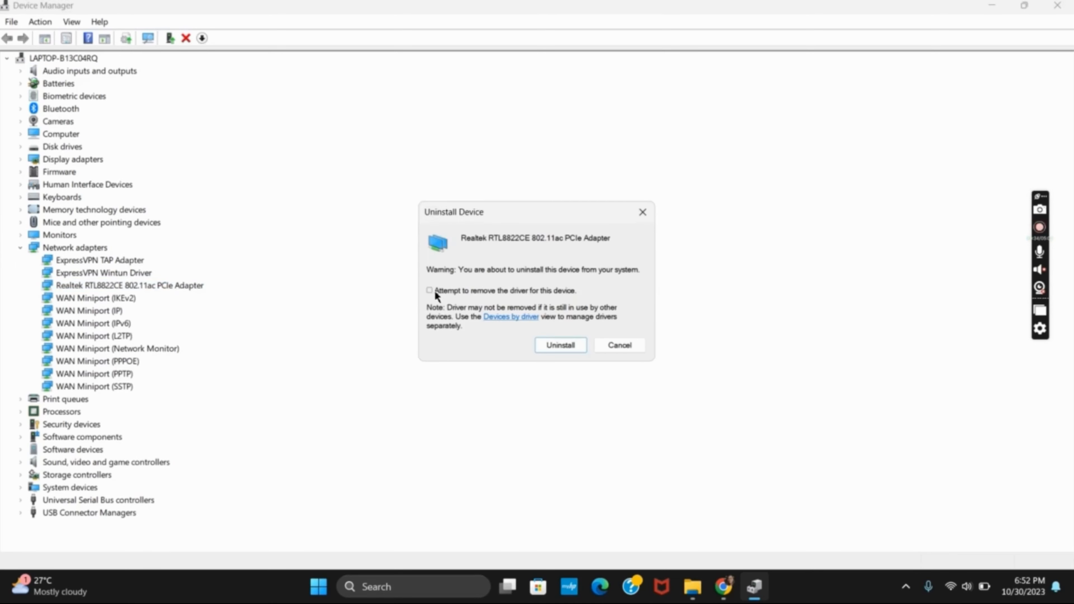
pyautogui.click(430, 290)
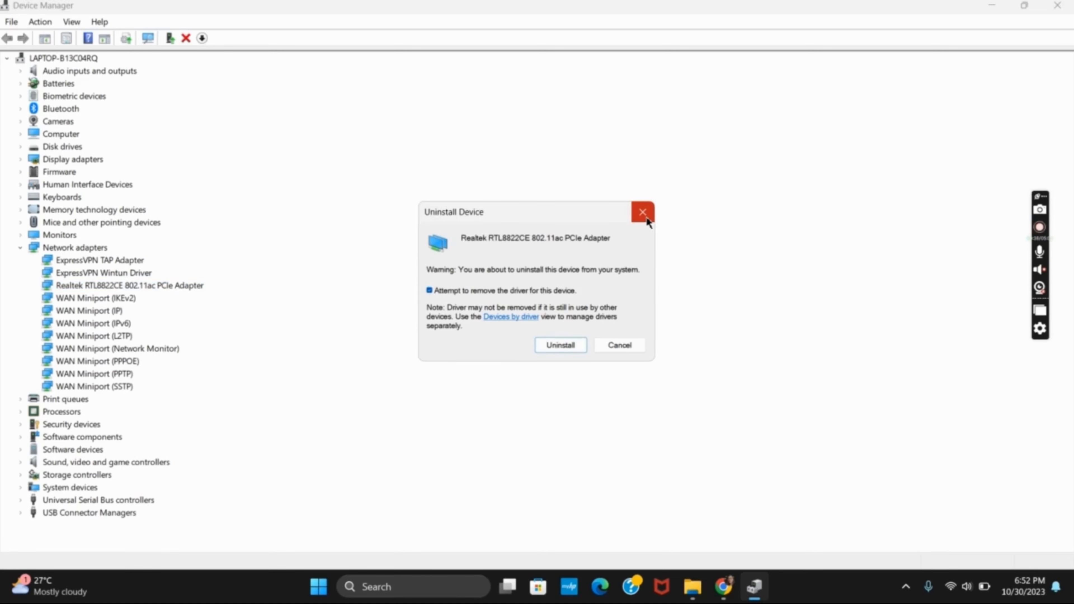
# Dismiss the uninstall prompt and run Scan for hardware changes from the Action menu
pyautogui.click(641, 213)
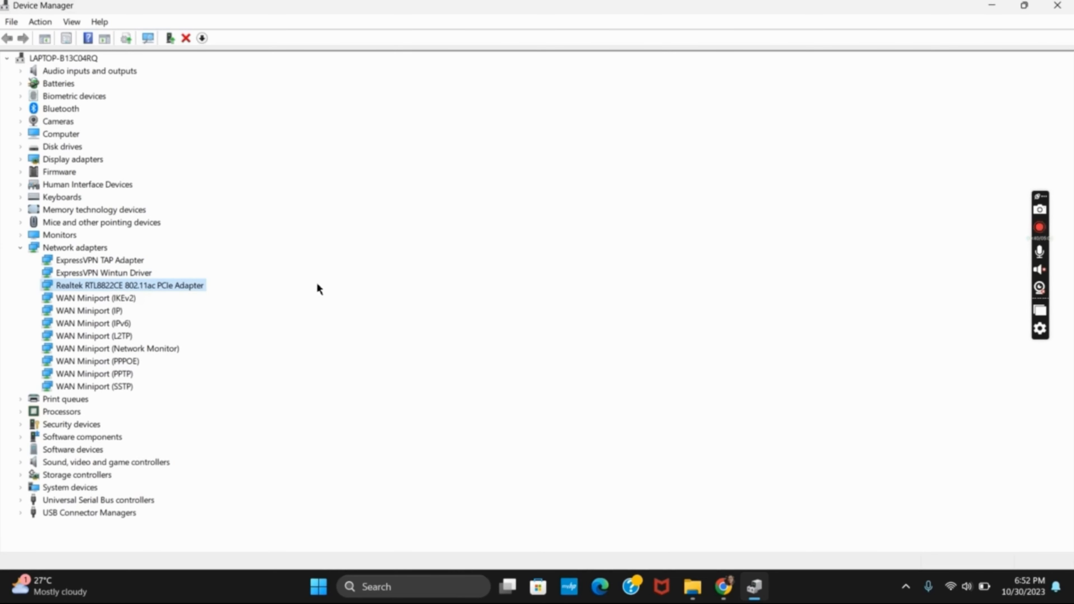
pyautogui.click(39, 21)
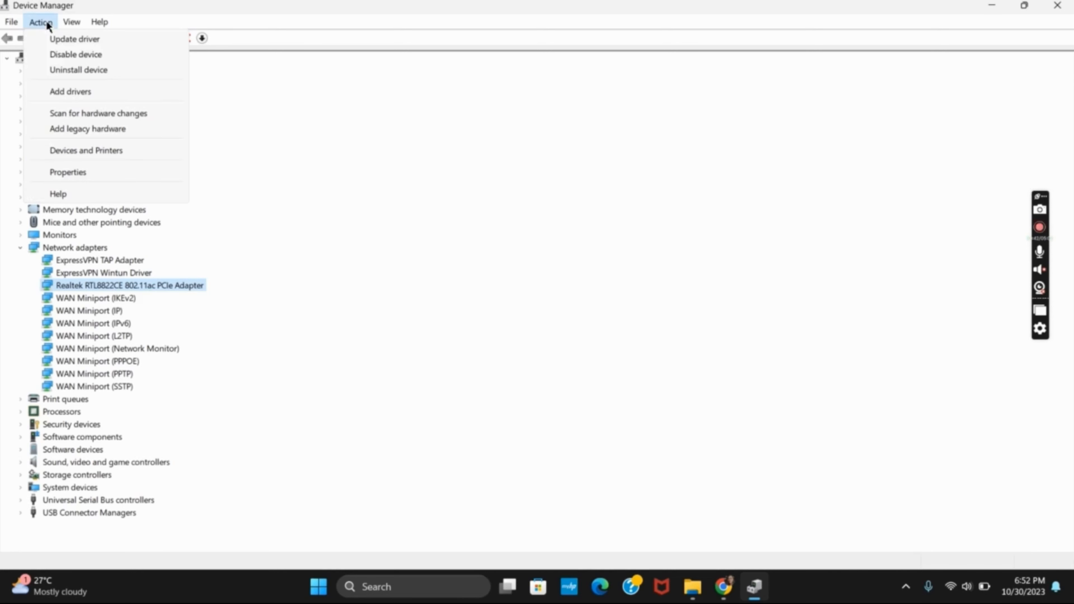
pyautogui.click(98, 113)
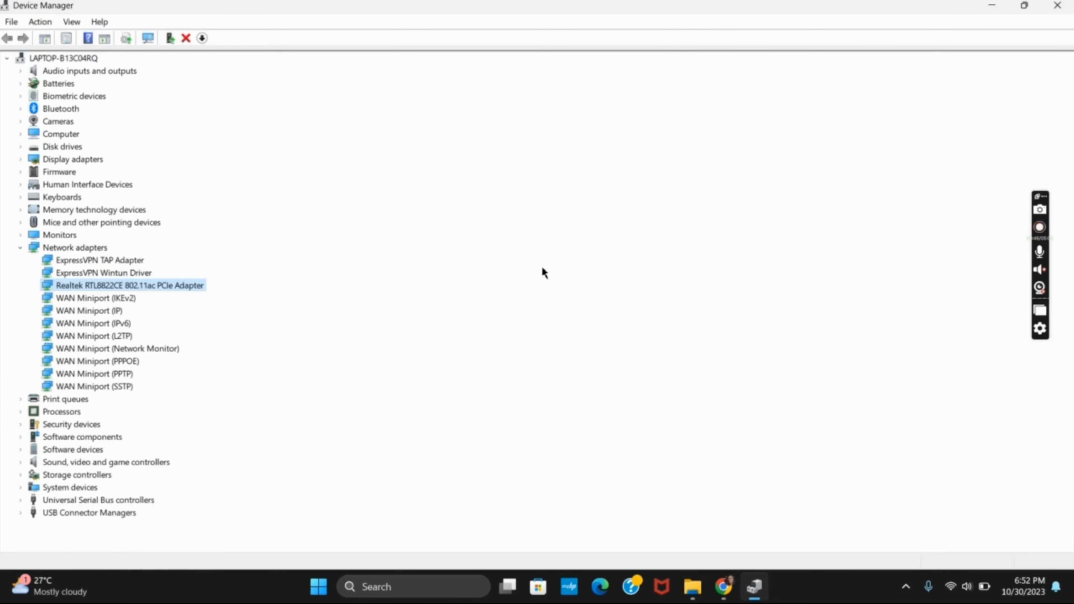
pyautogui.click(1039, 227)
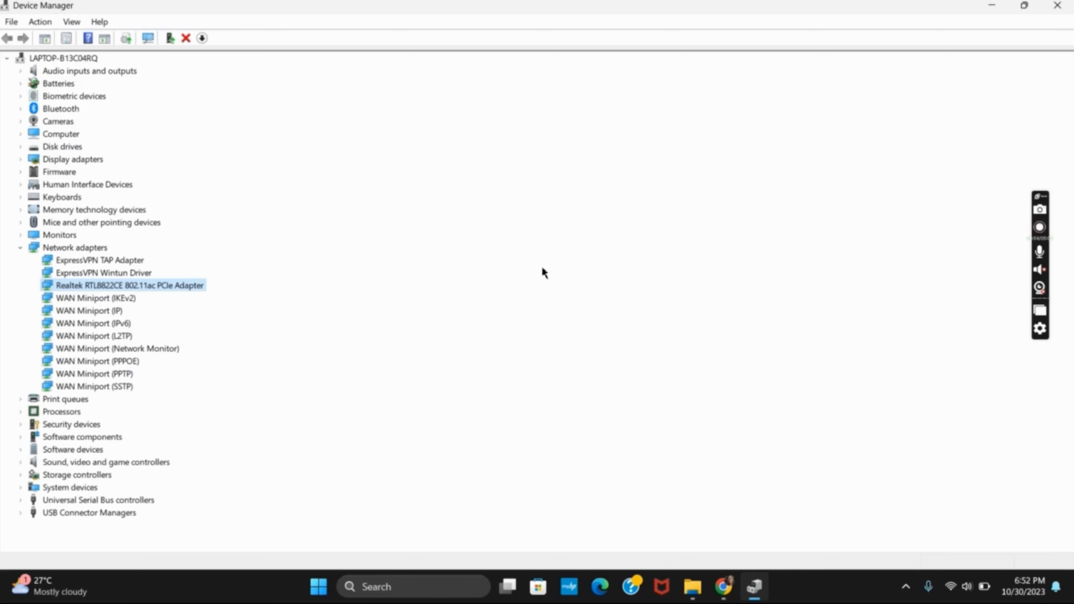
pyautogui.click(1040, 226)
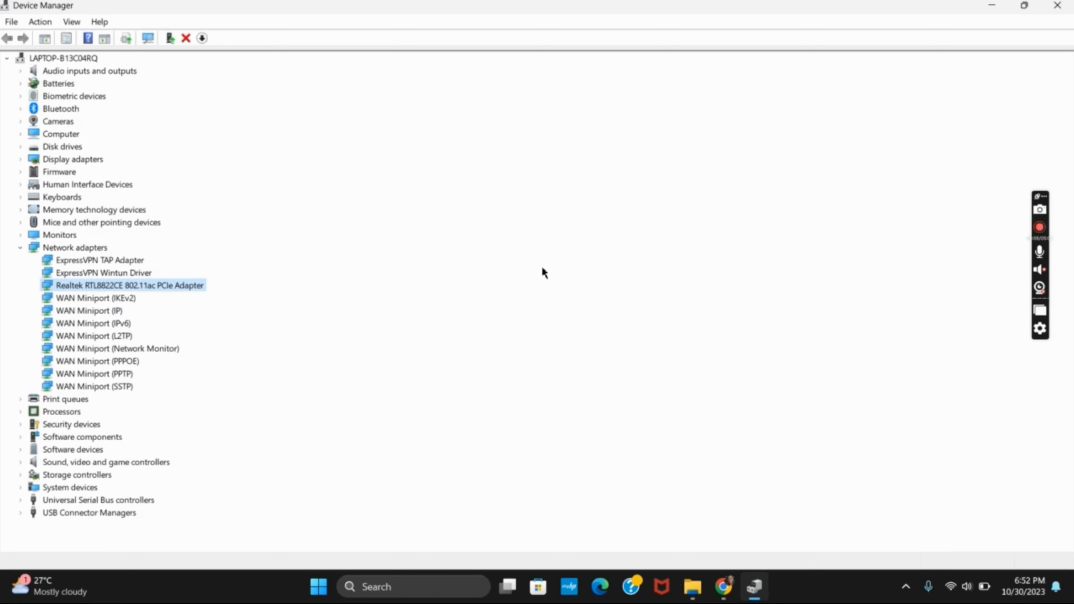